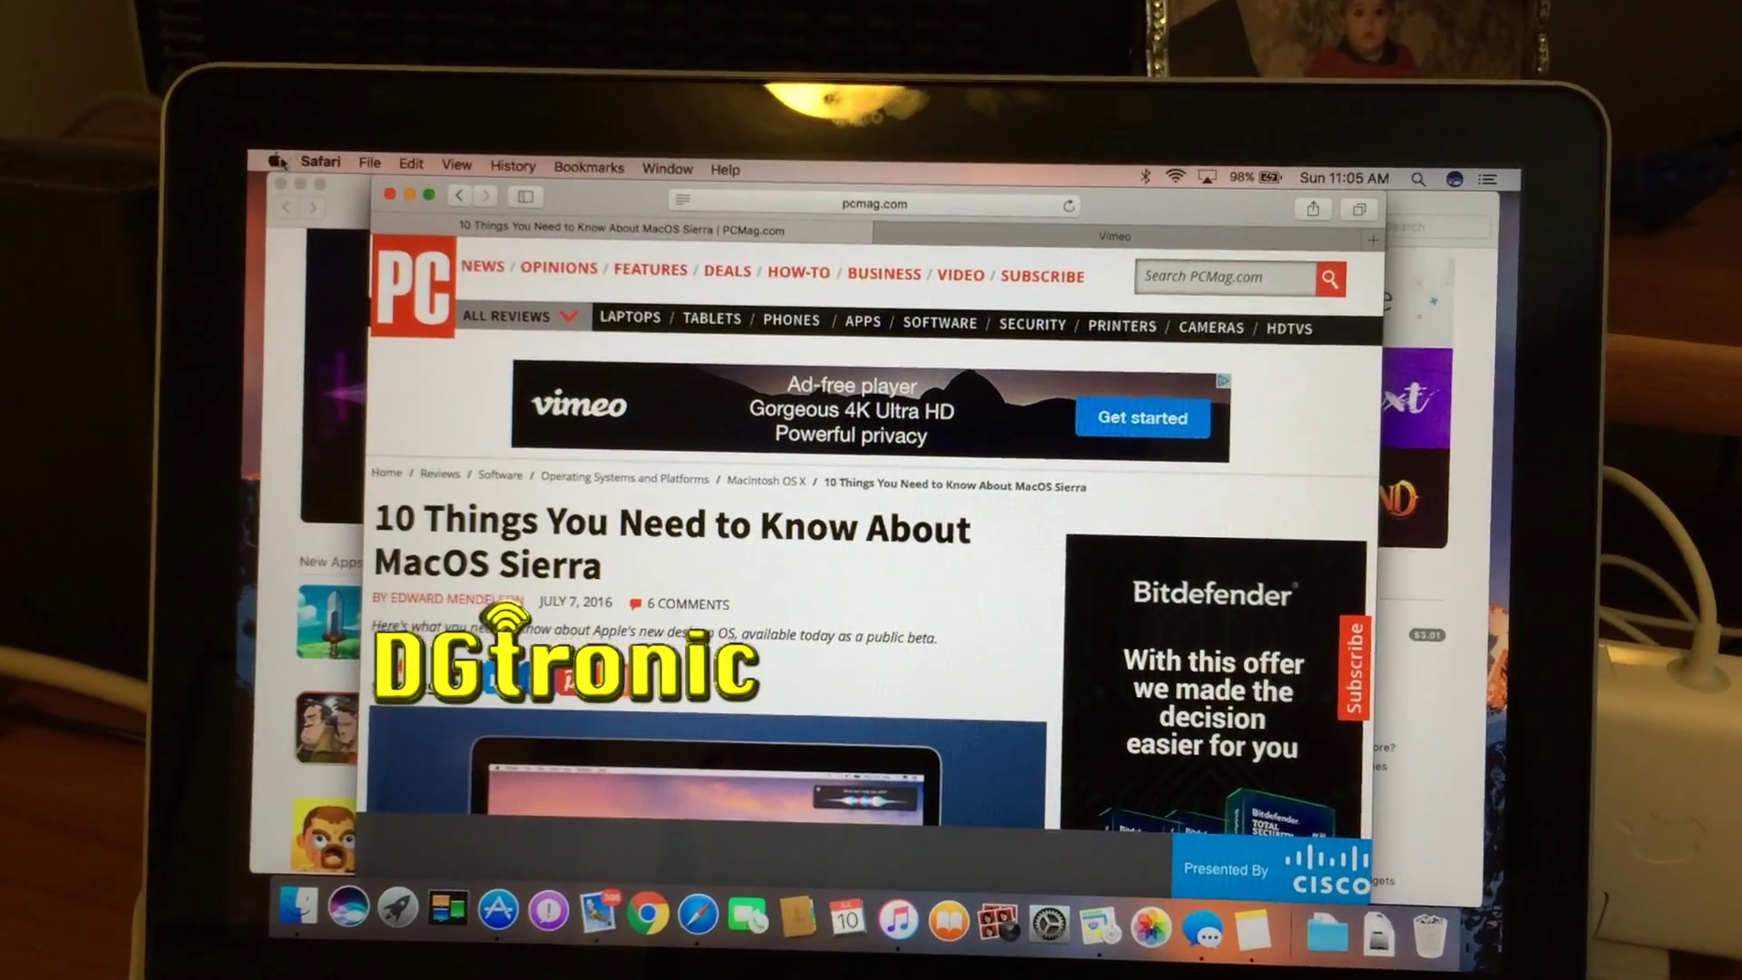
Step: Show the Storage overview in About This Mac: 500 GB disk, 477.15 GB free of 498.88 GB
left_click(276, 161)
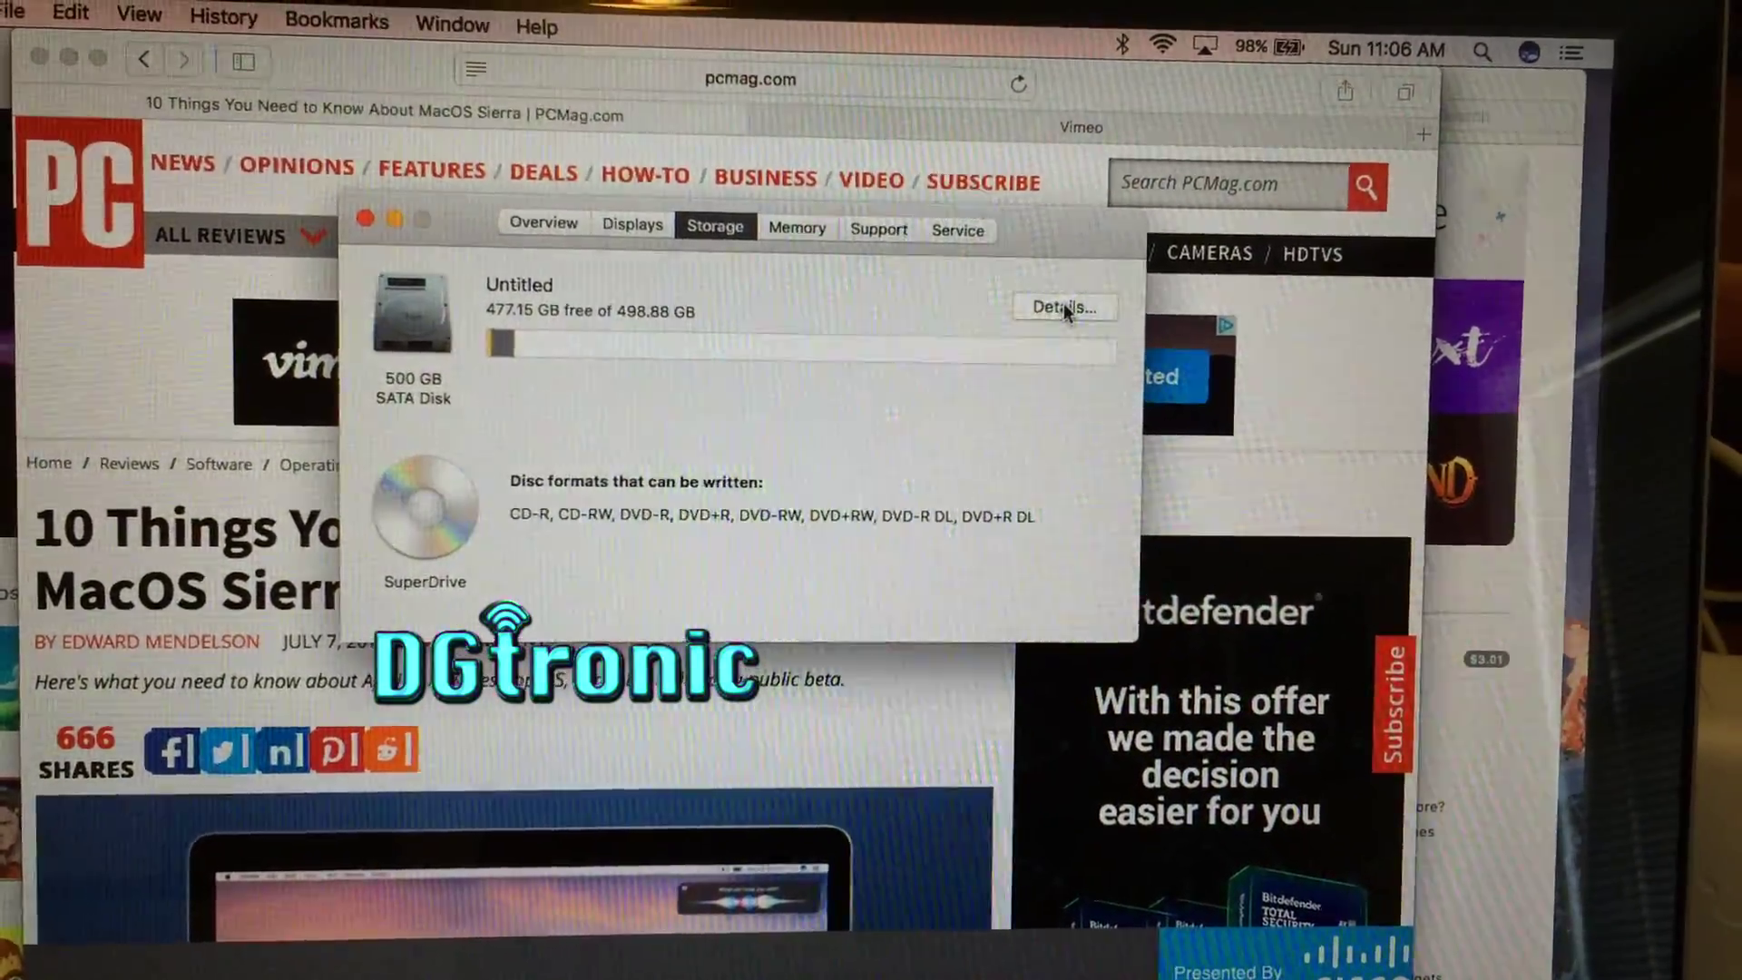
Step: Go into the detailed Storage Management view from About This Mac
left_click(1064, 307)
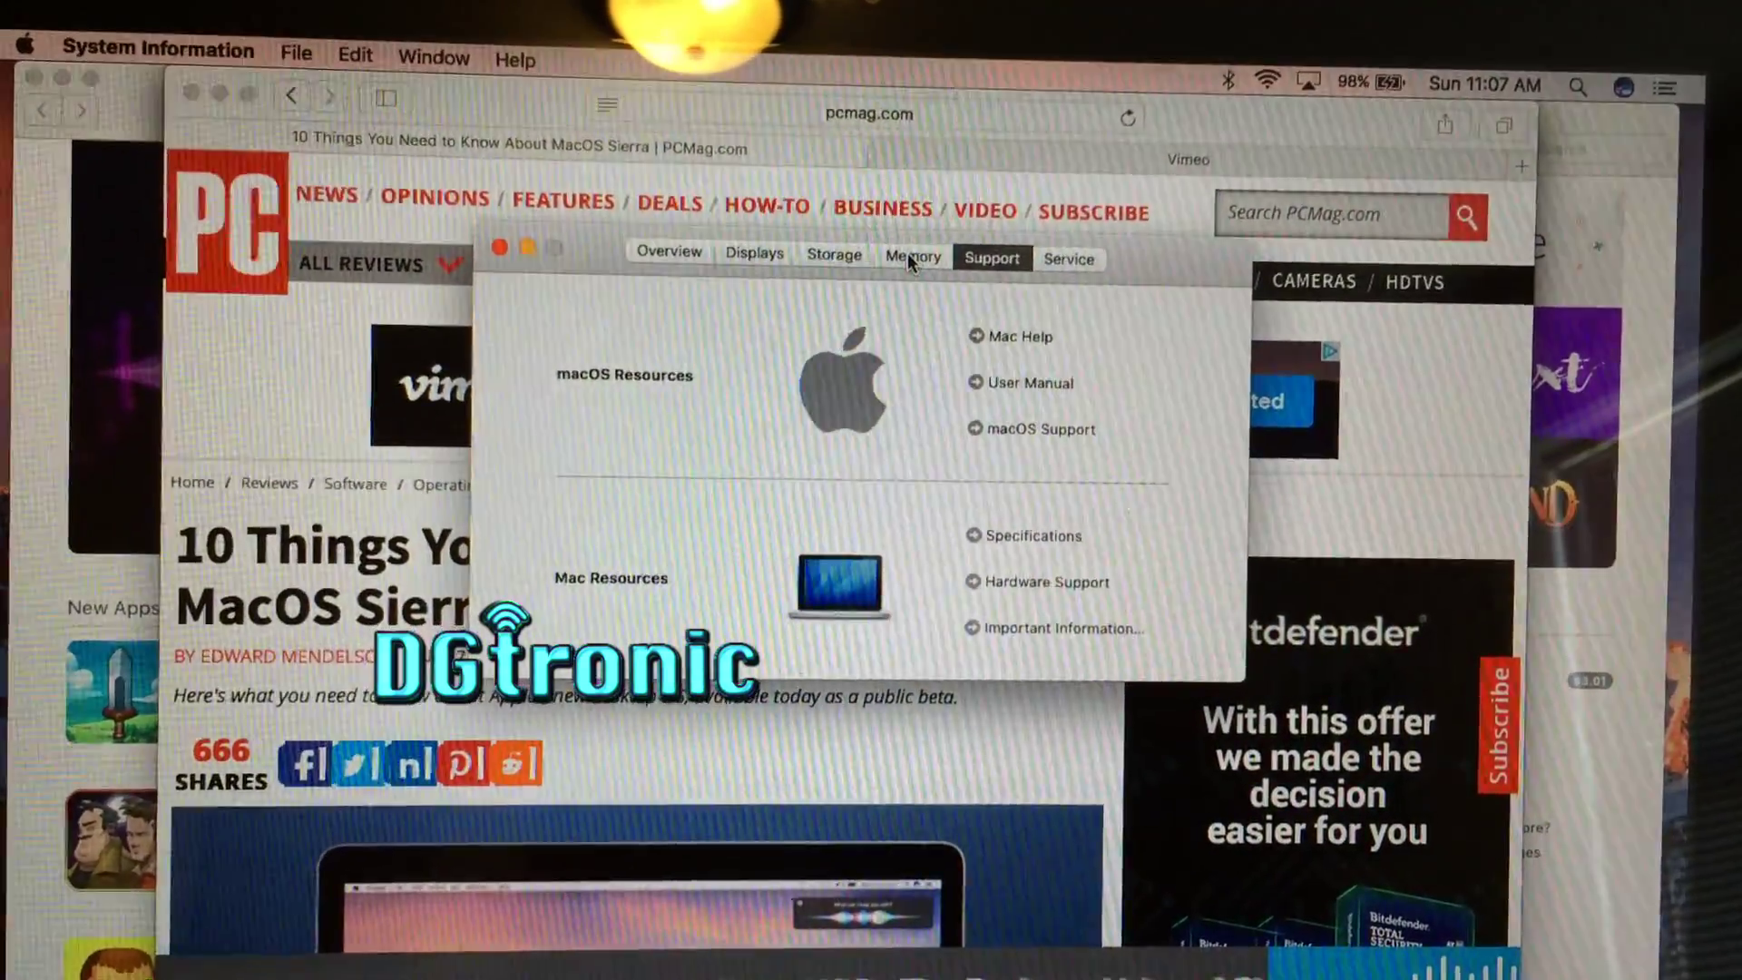
Step: Step through Memory and Displays back to the Overview showing macOS Sierra 10.12 Beta
left_click(912, 257)
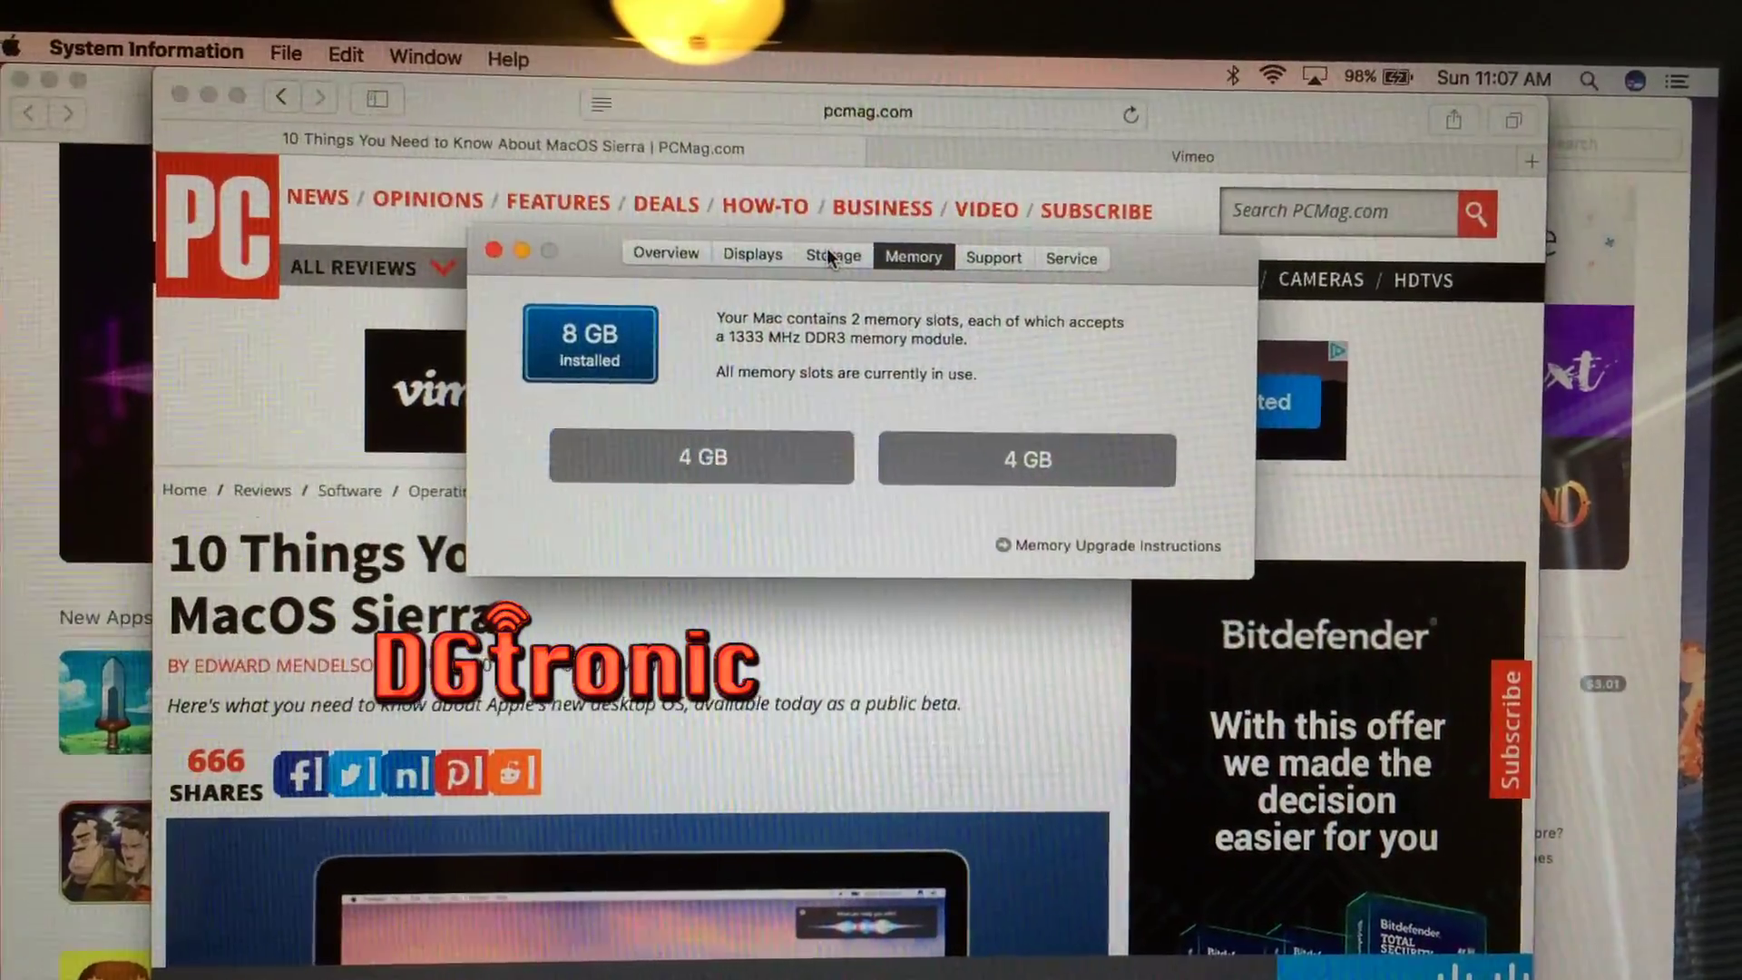
left_click(764, 263)
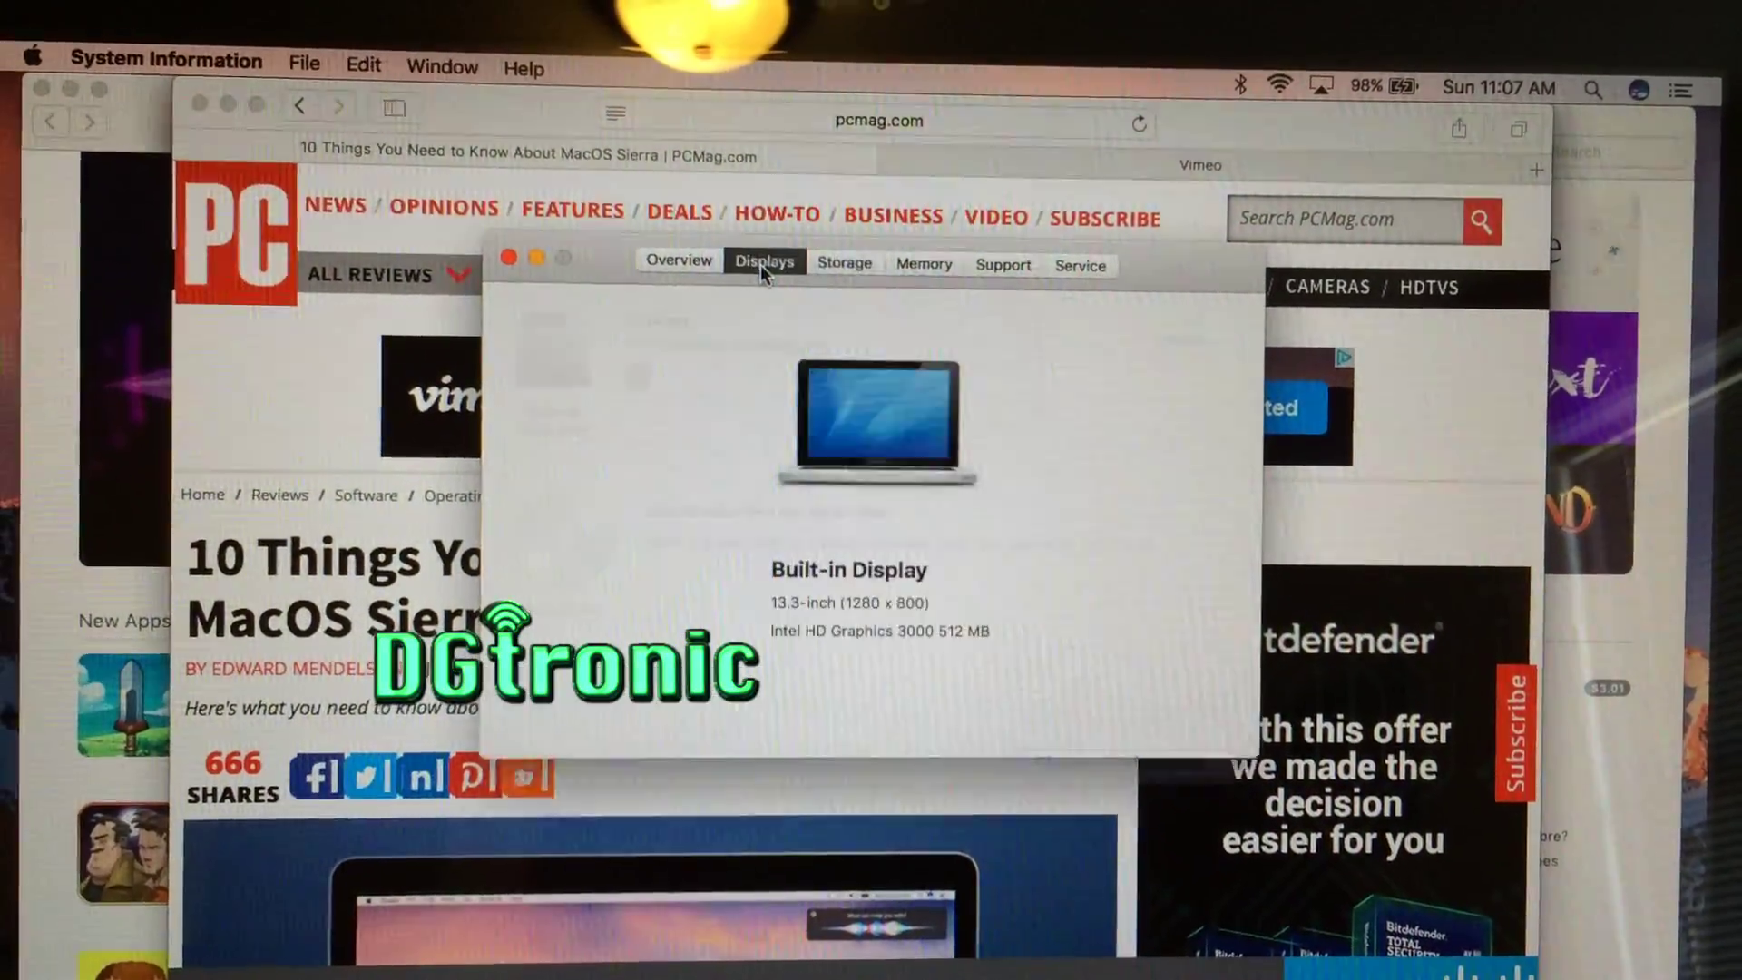
left_click(657, 265)
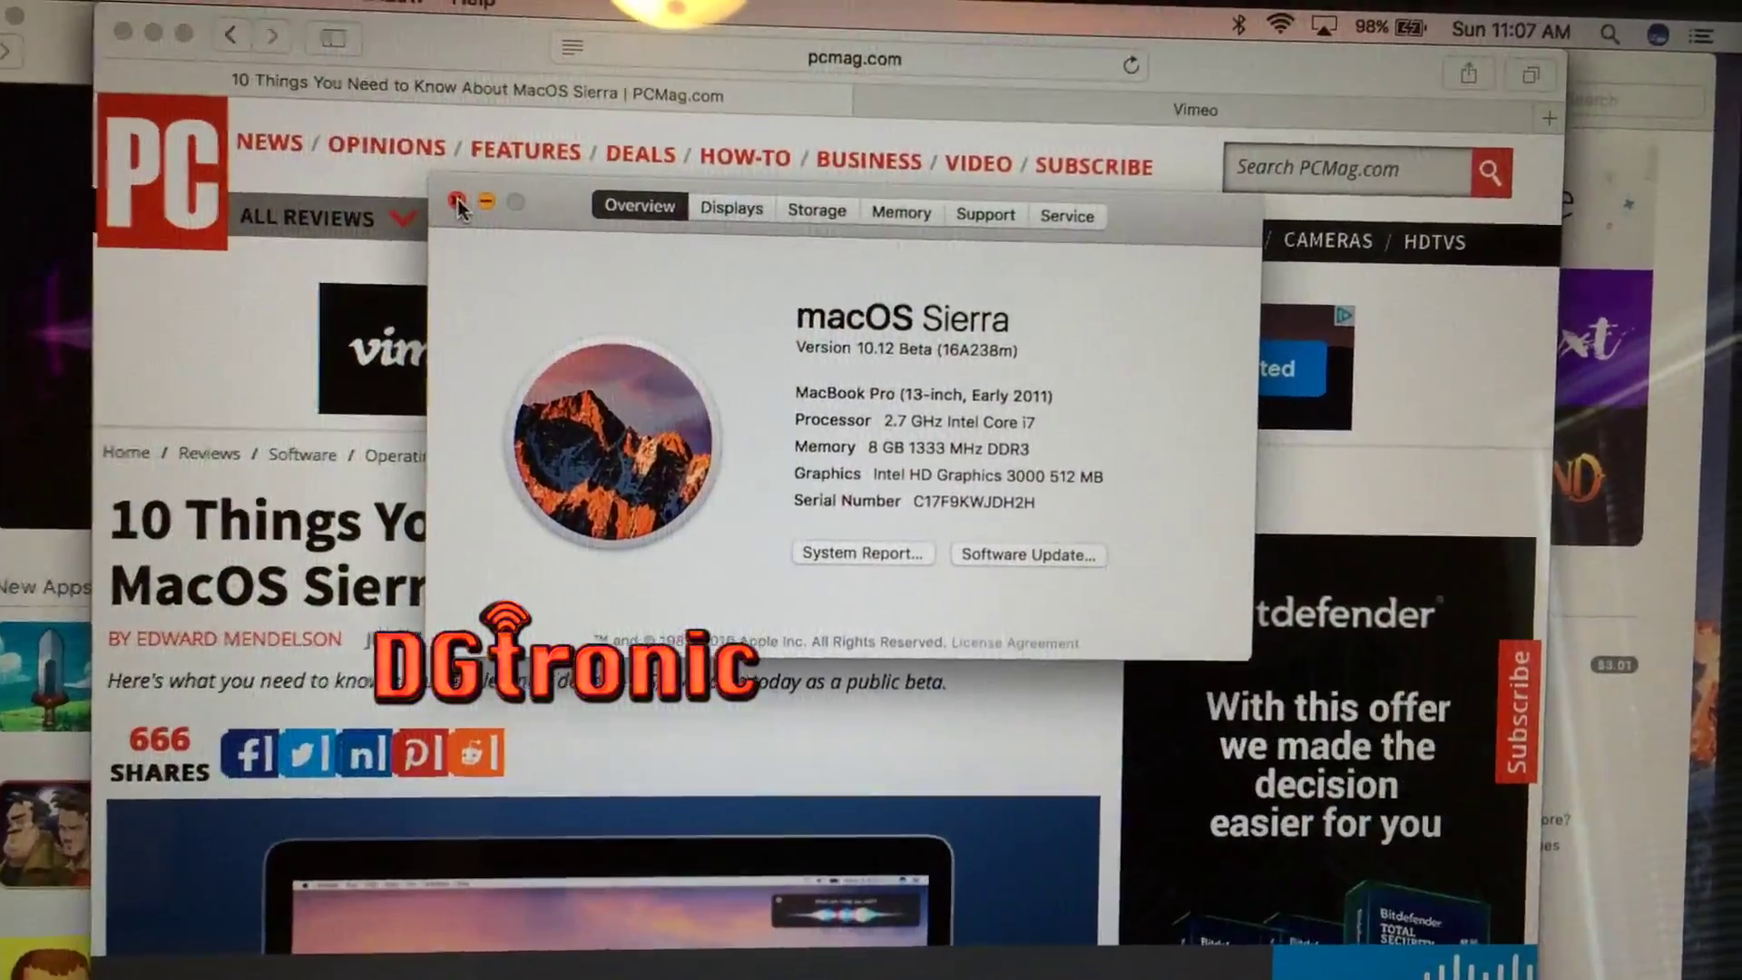
left_click(459, 207)
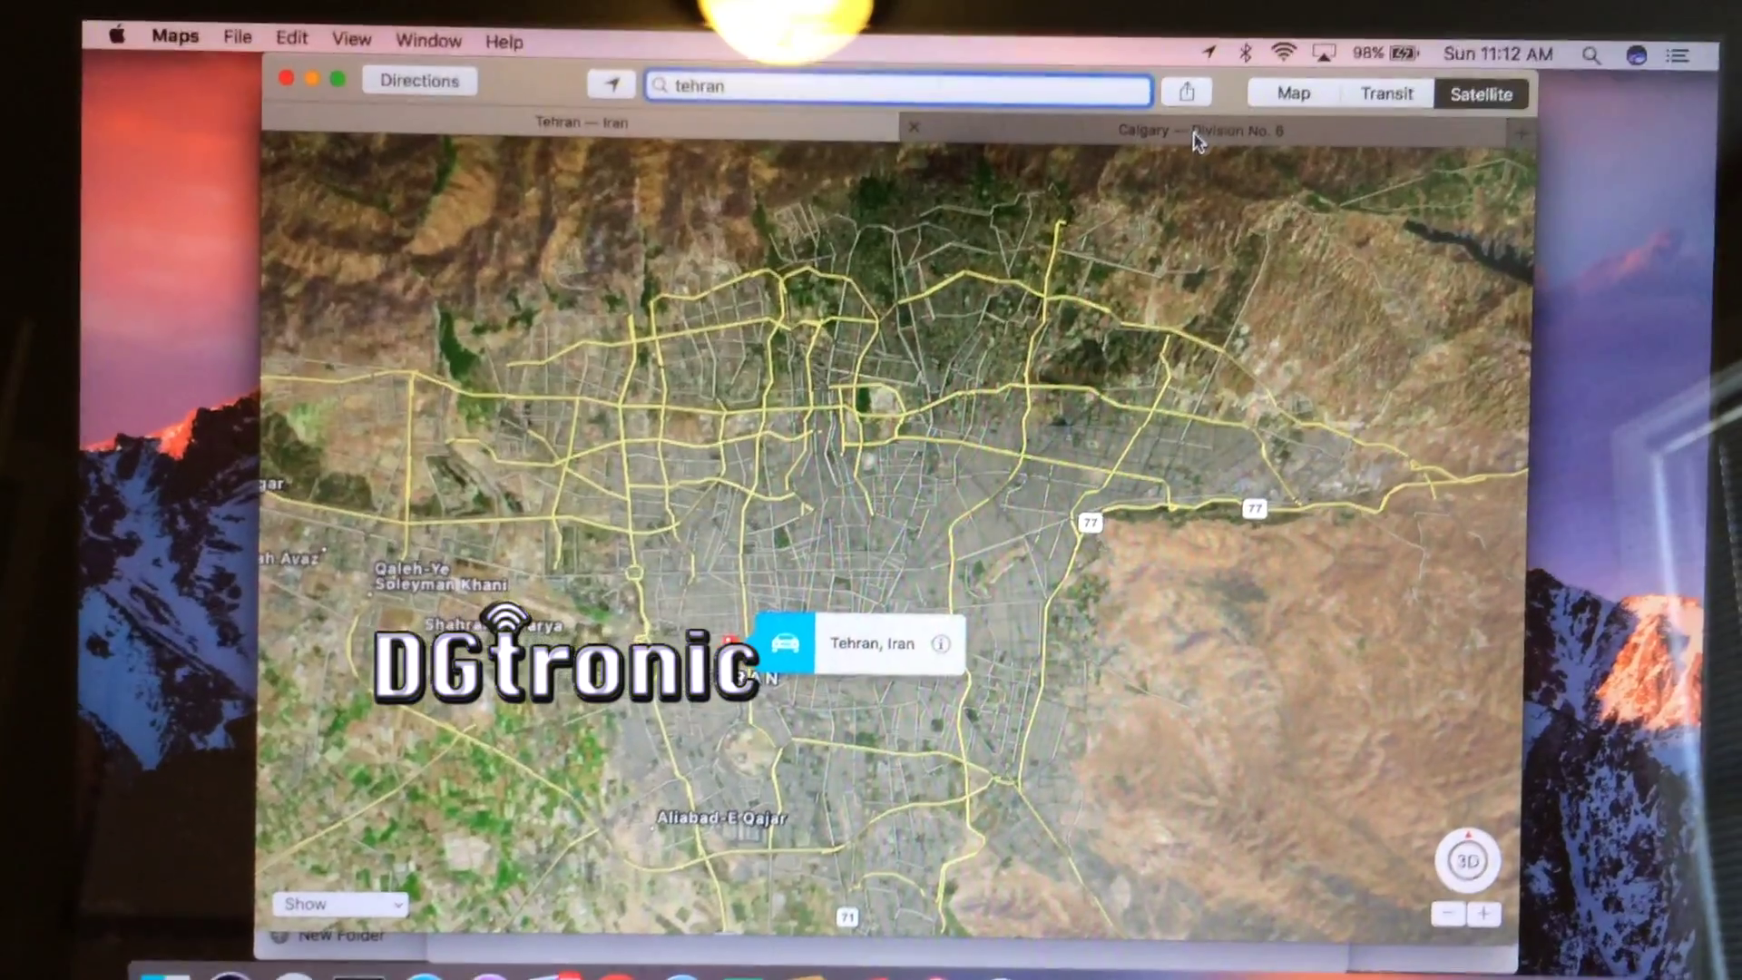
Step: Switch to the Calgary — Division No. 6 map tab and browse the File menu options
left_click(1198, 134)
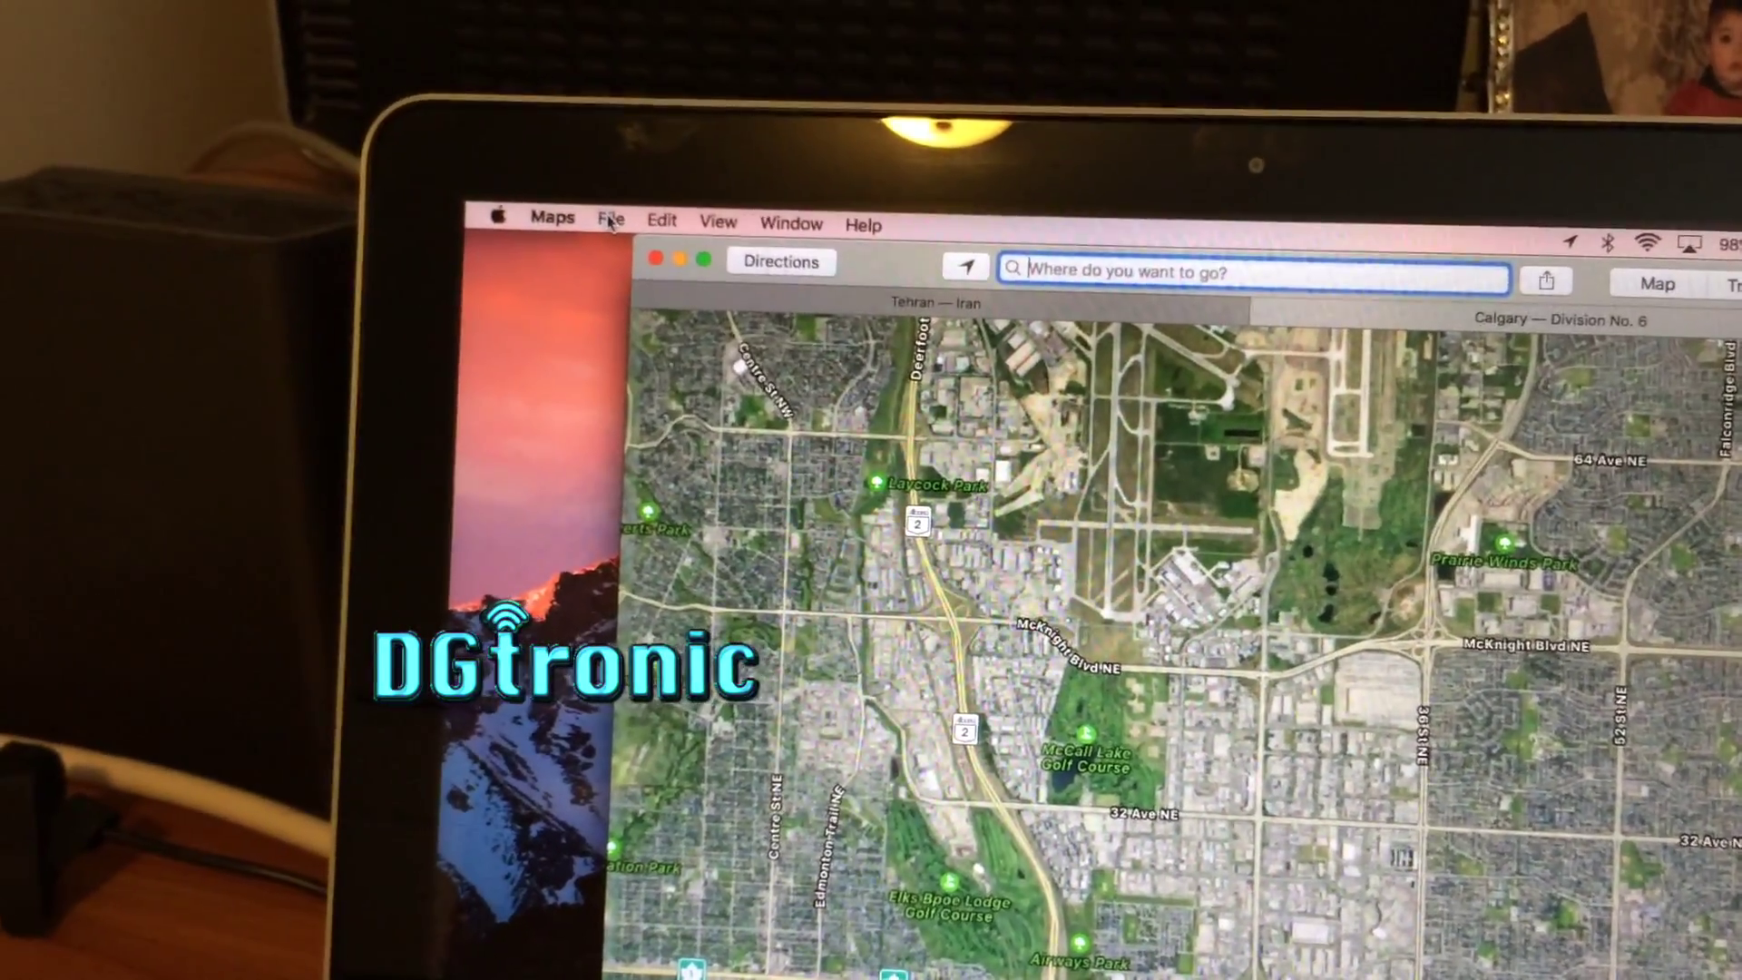
left_click(609, 219)
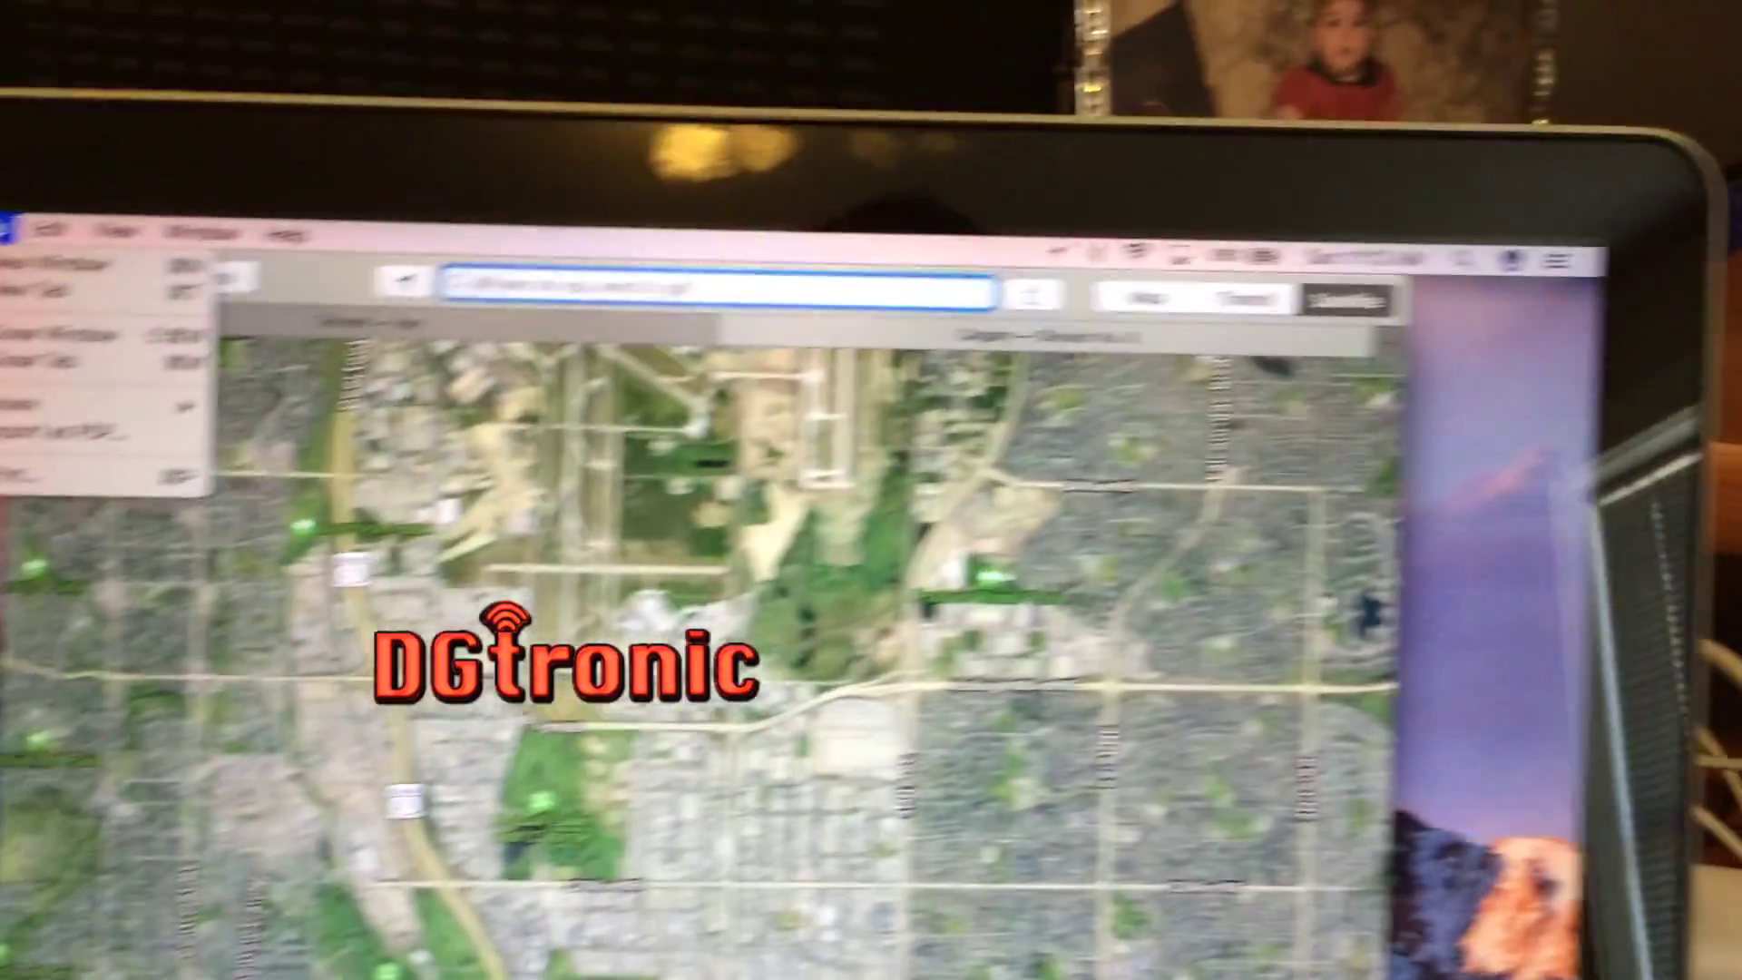
left_click(245, 227)
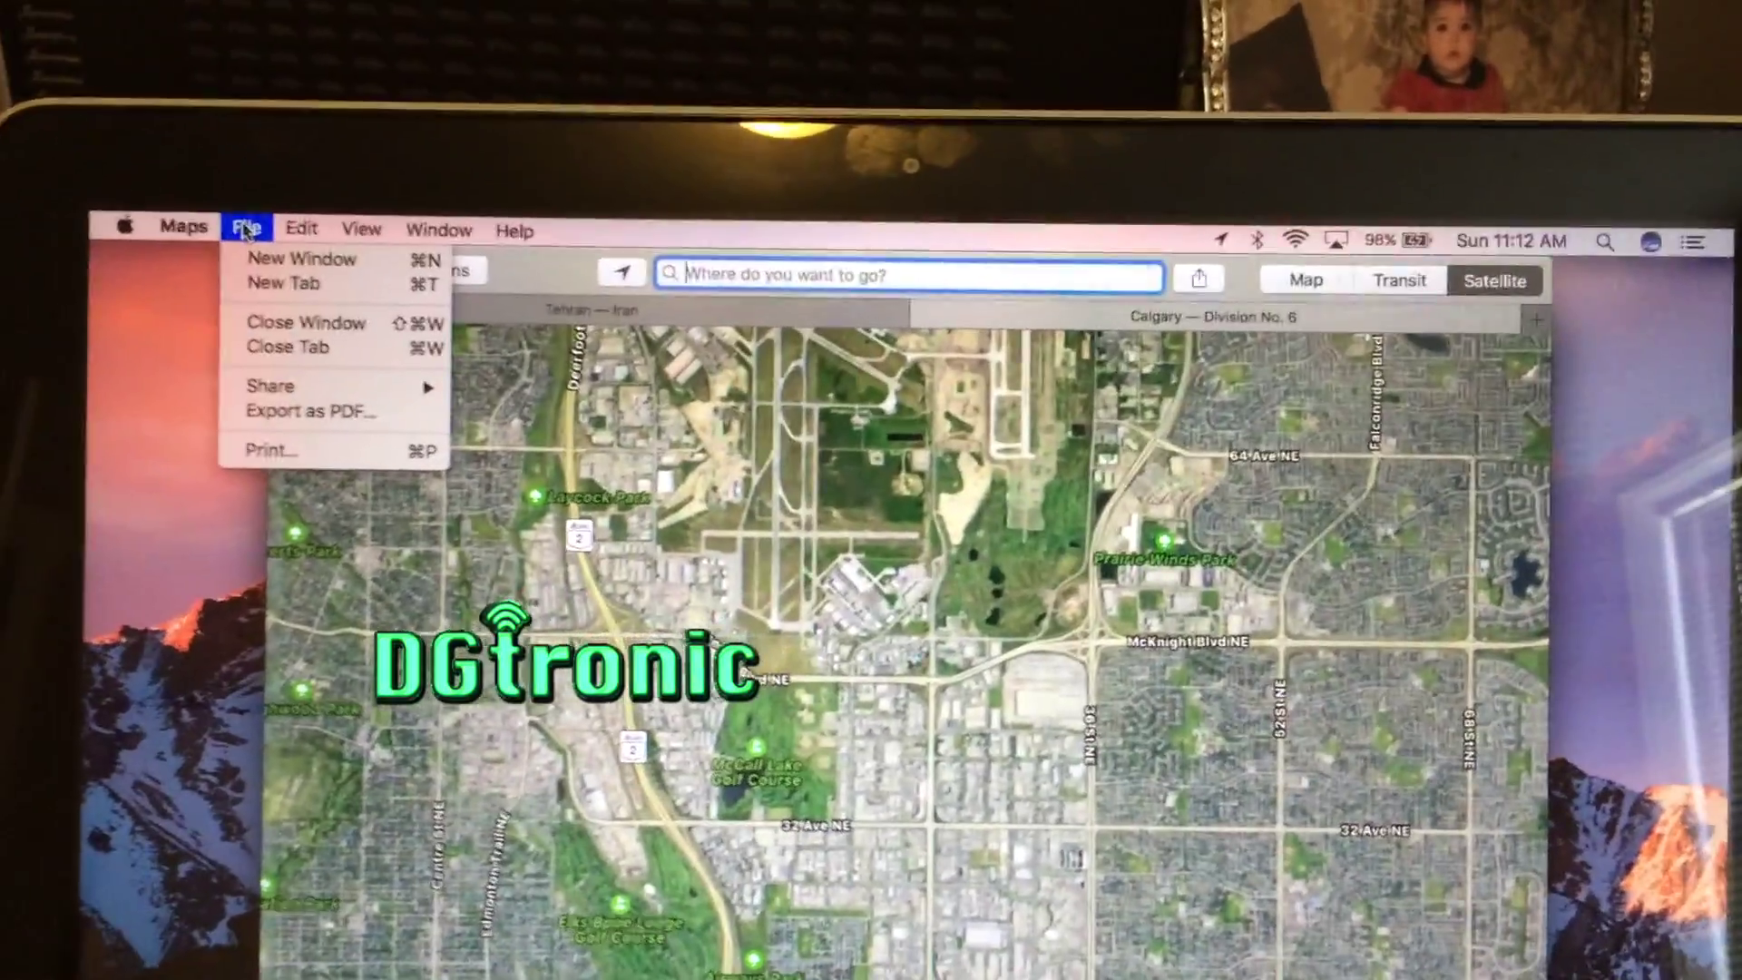
left_click(436, 265)
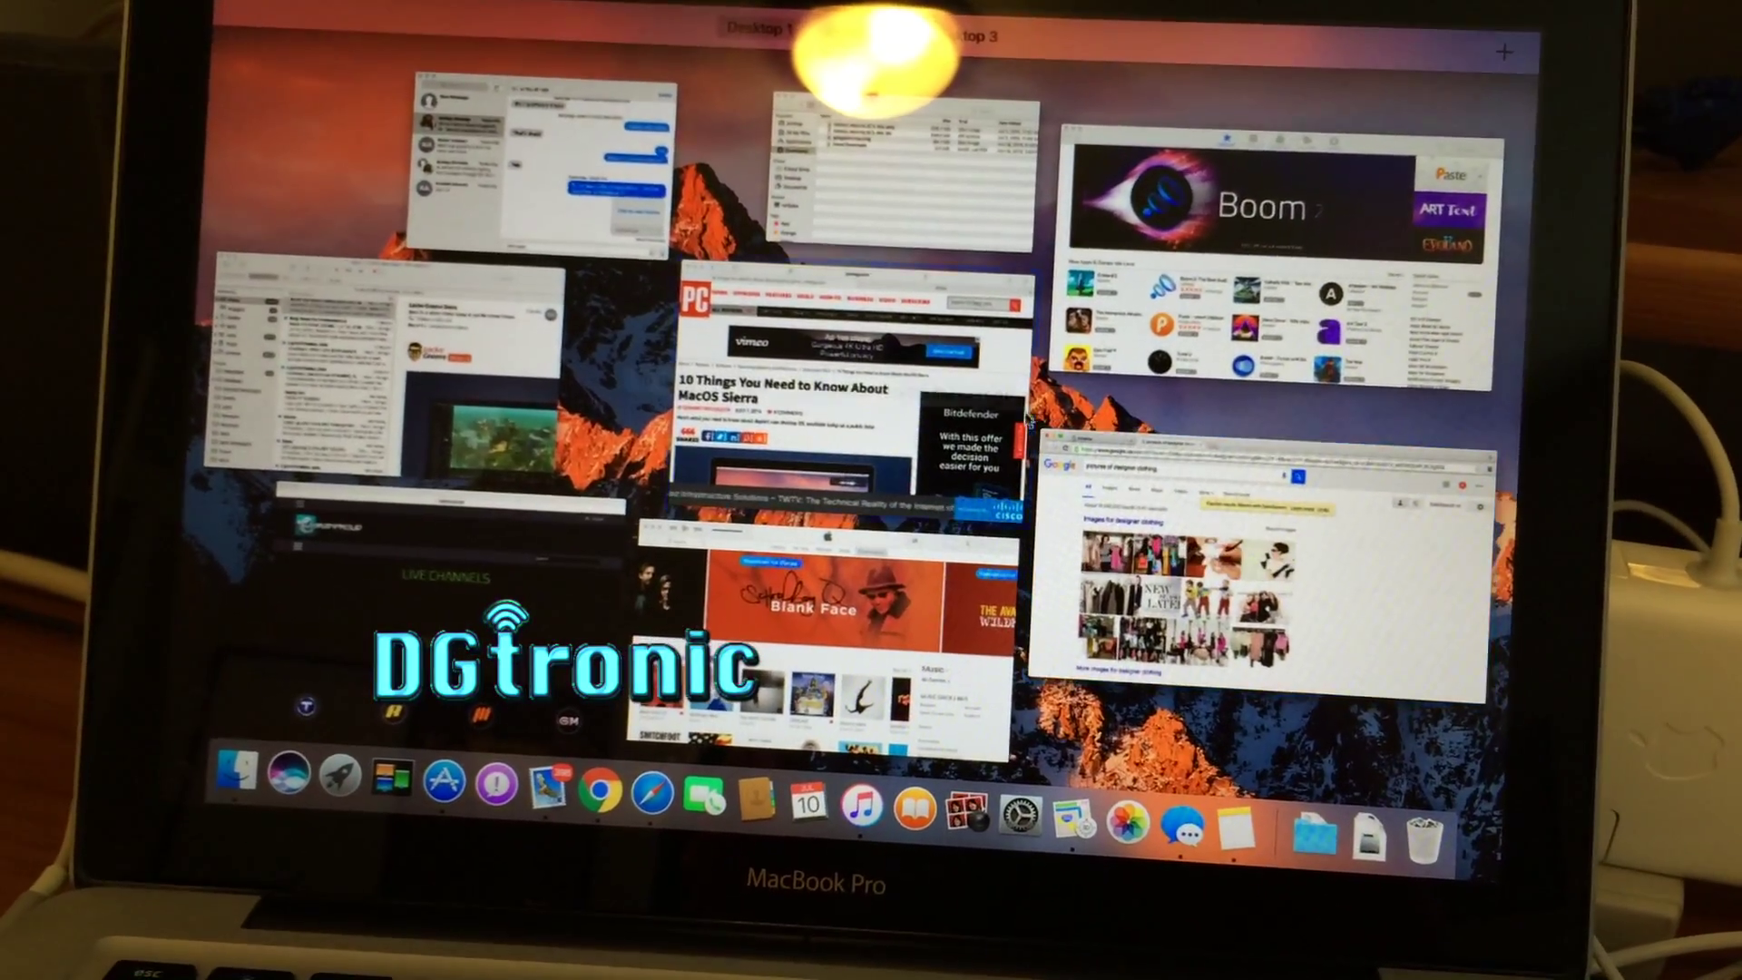
Step: Bring the Safari Vimeo window forward from Mission Control to play the ocean wave video
left_click(813, 389)
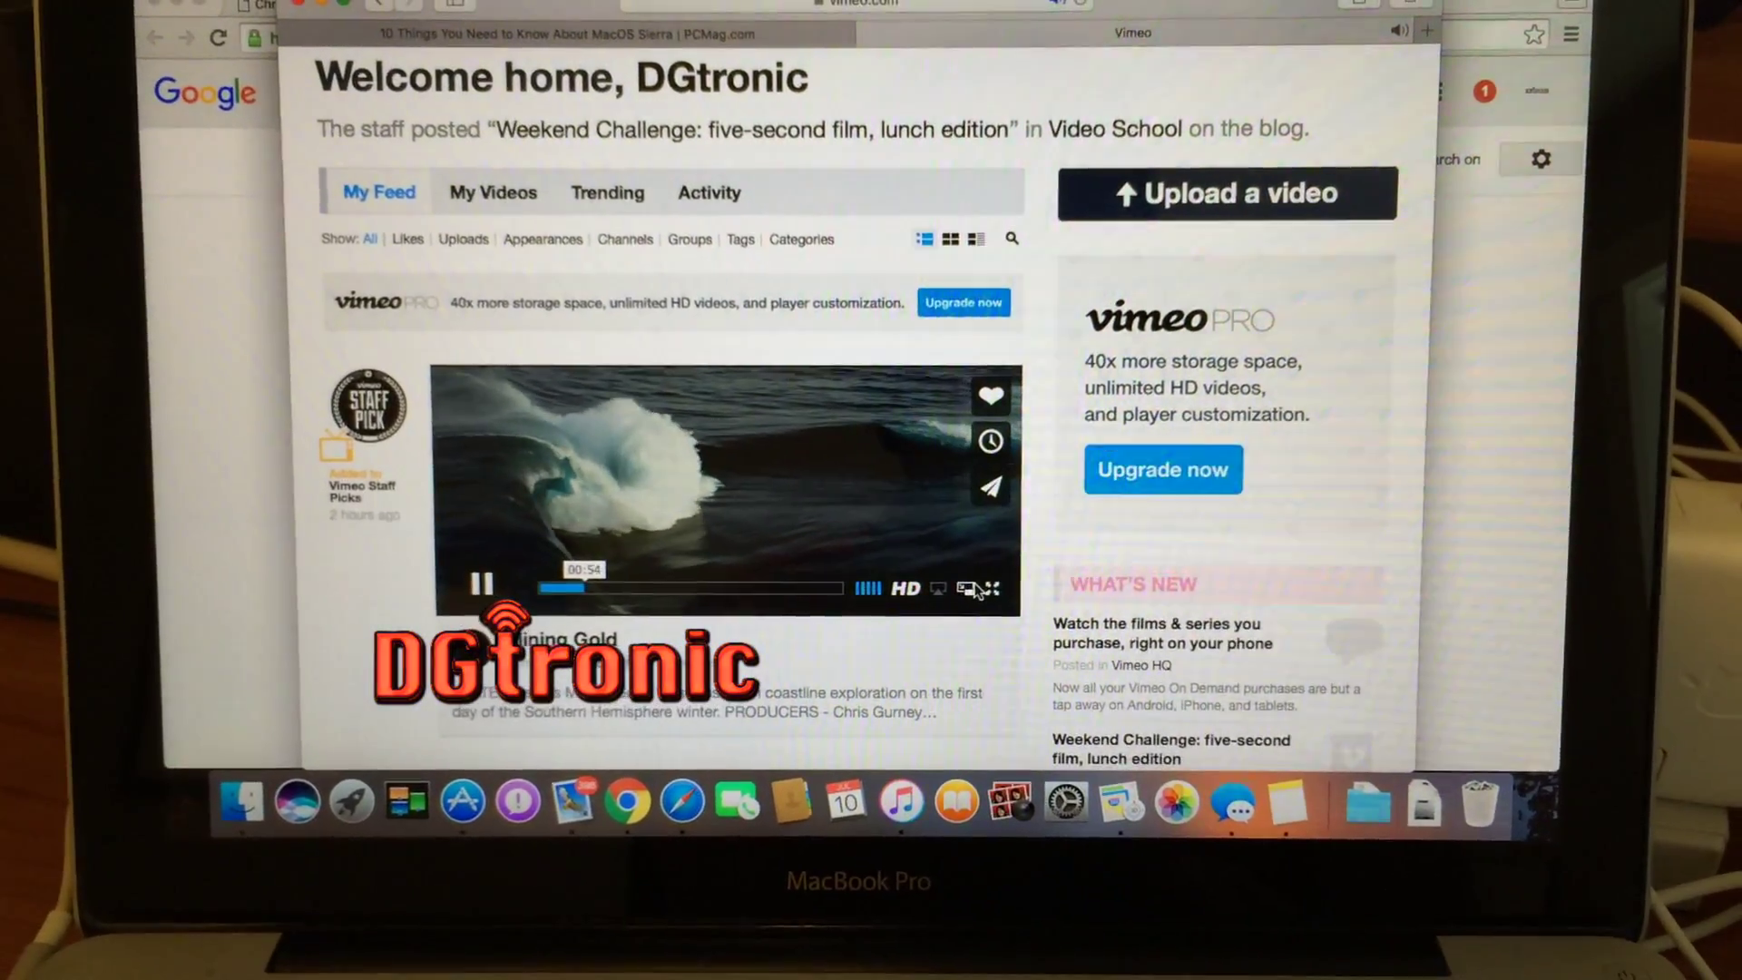
left_click(940, 588)
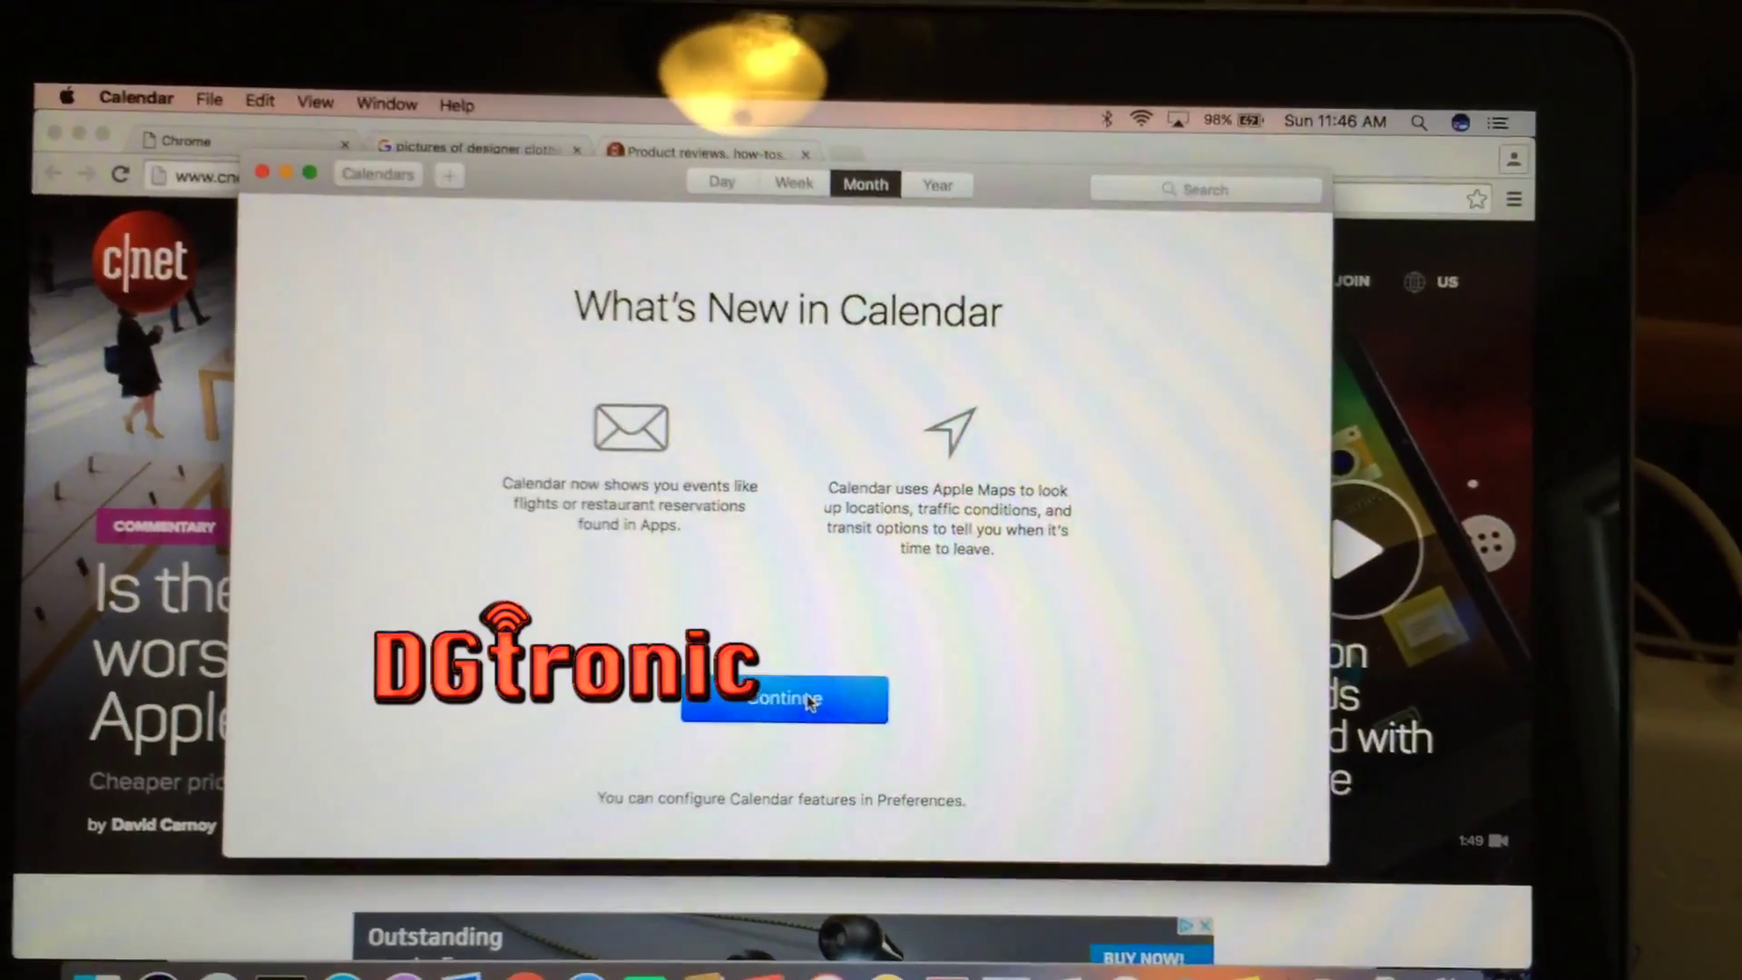
Step: Continue past What's New in Calendar to the July 2016 month view
left_click(784, 699)
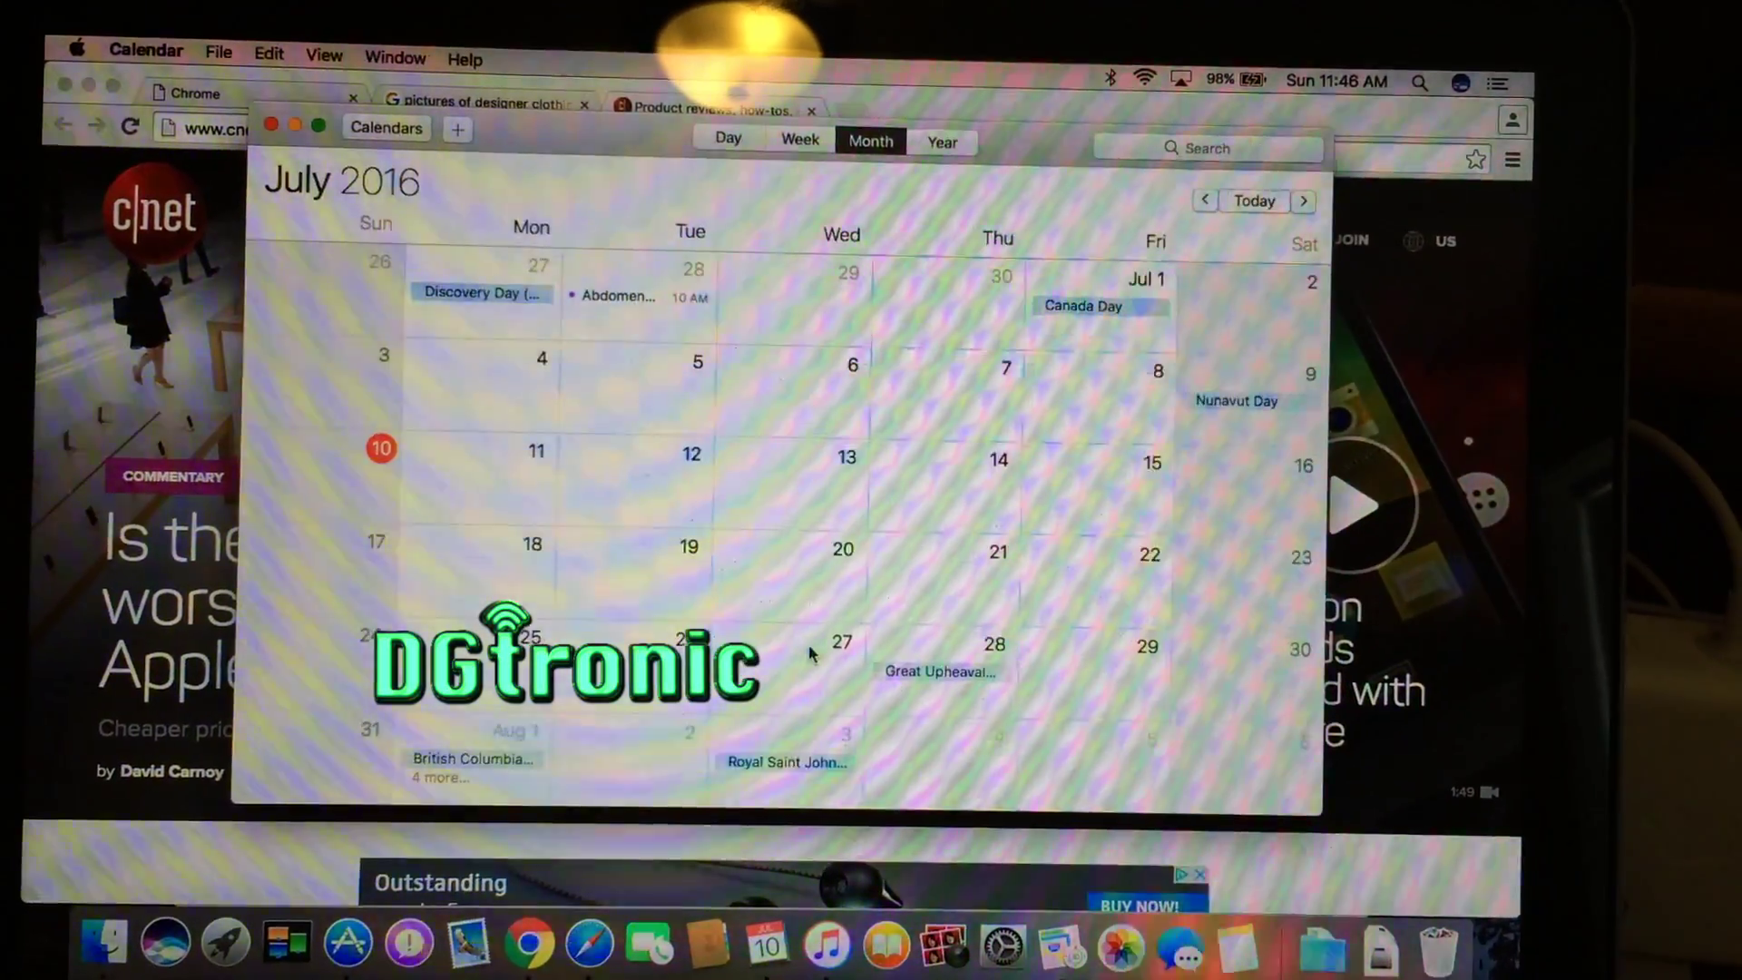